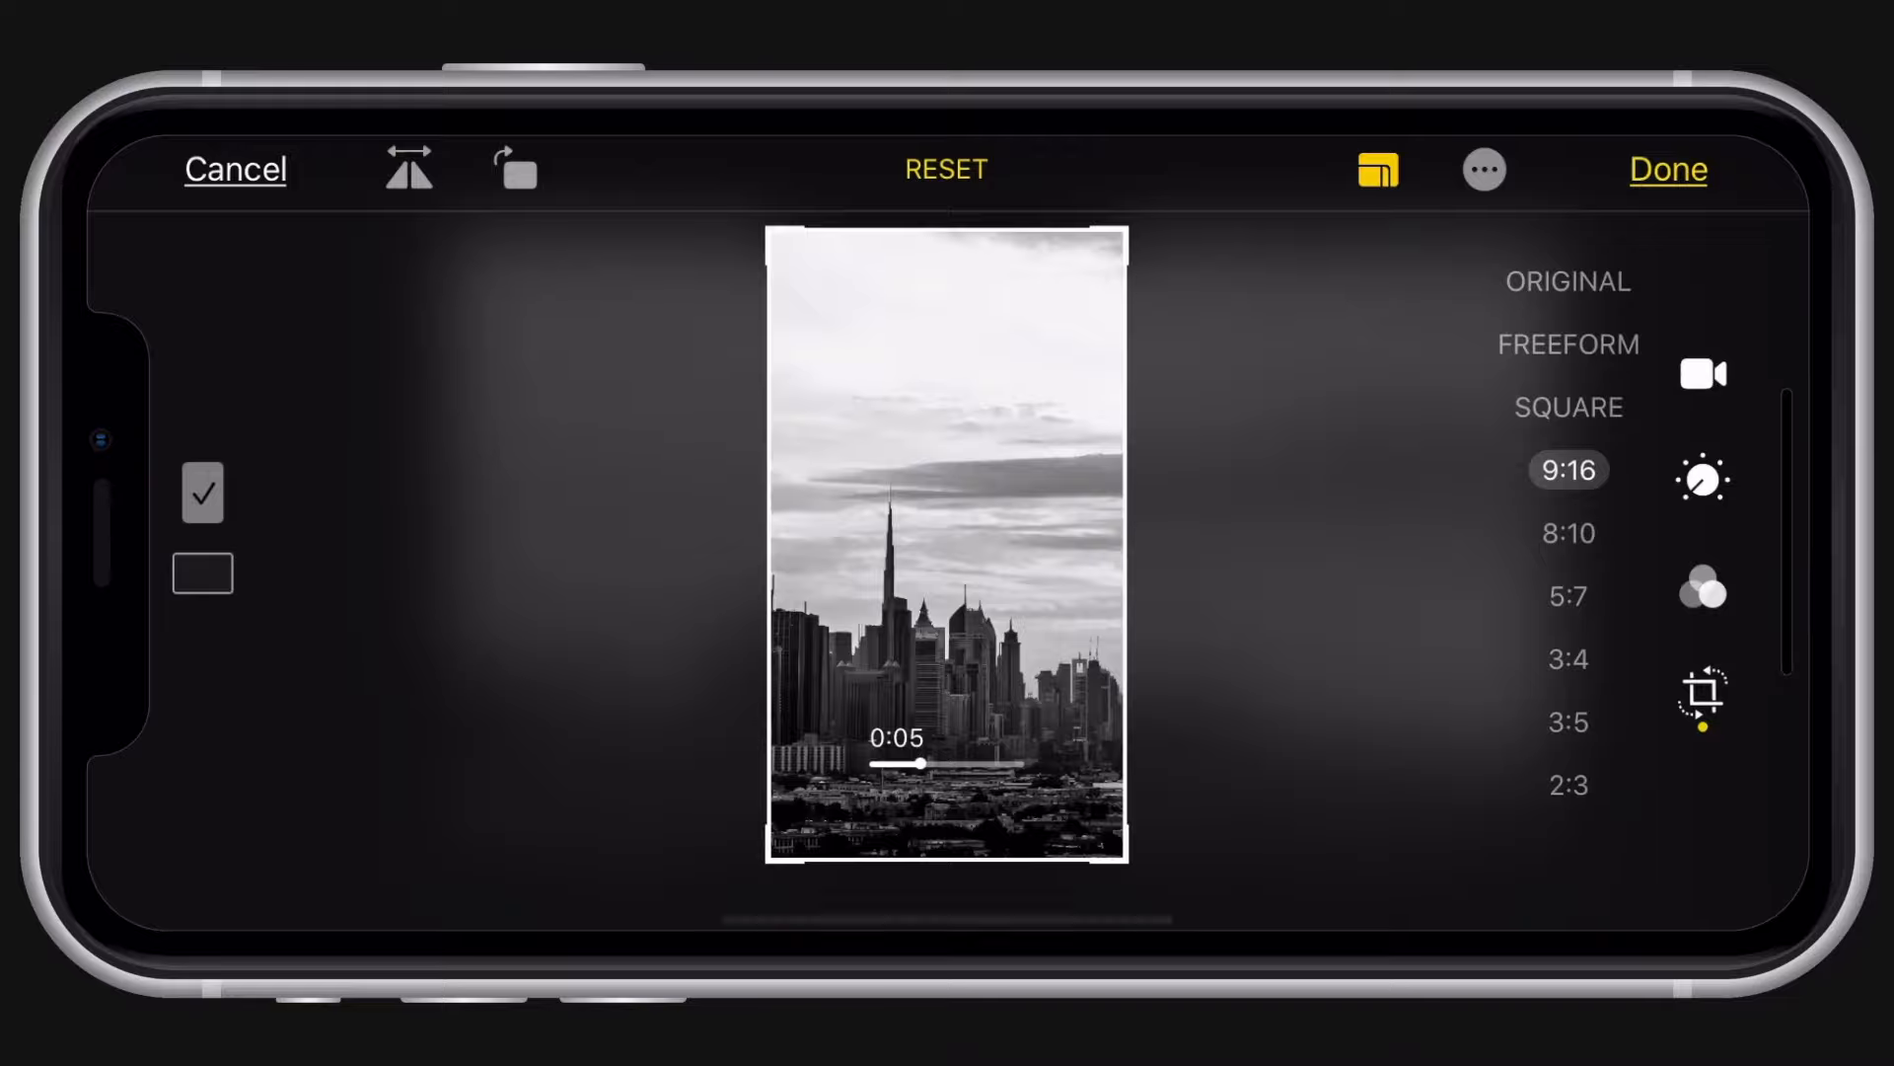
Rotate the vertical skyline clip a quarter turn into landscape and save the edit
{"action": "left_click", "coordinate": [516, 169]}
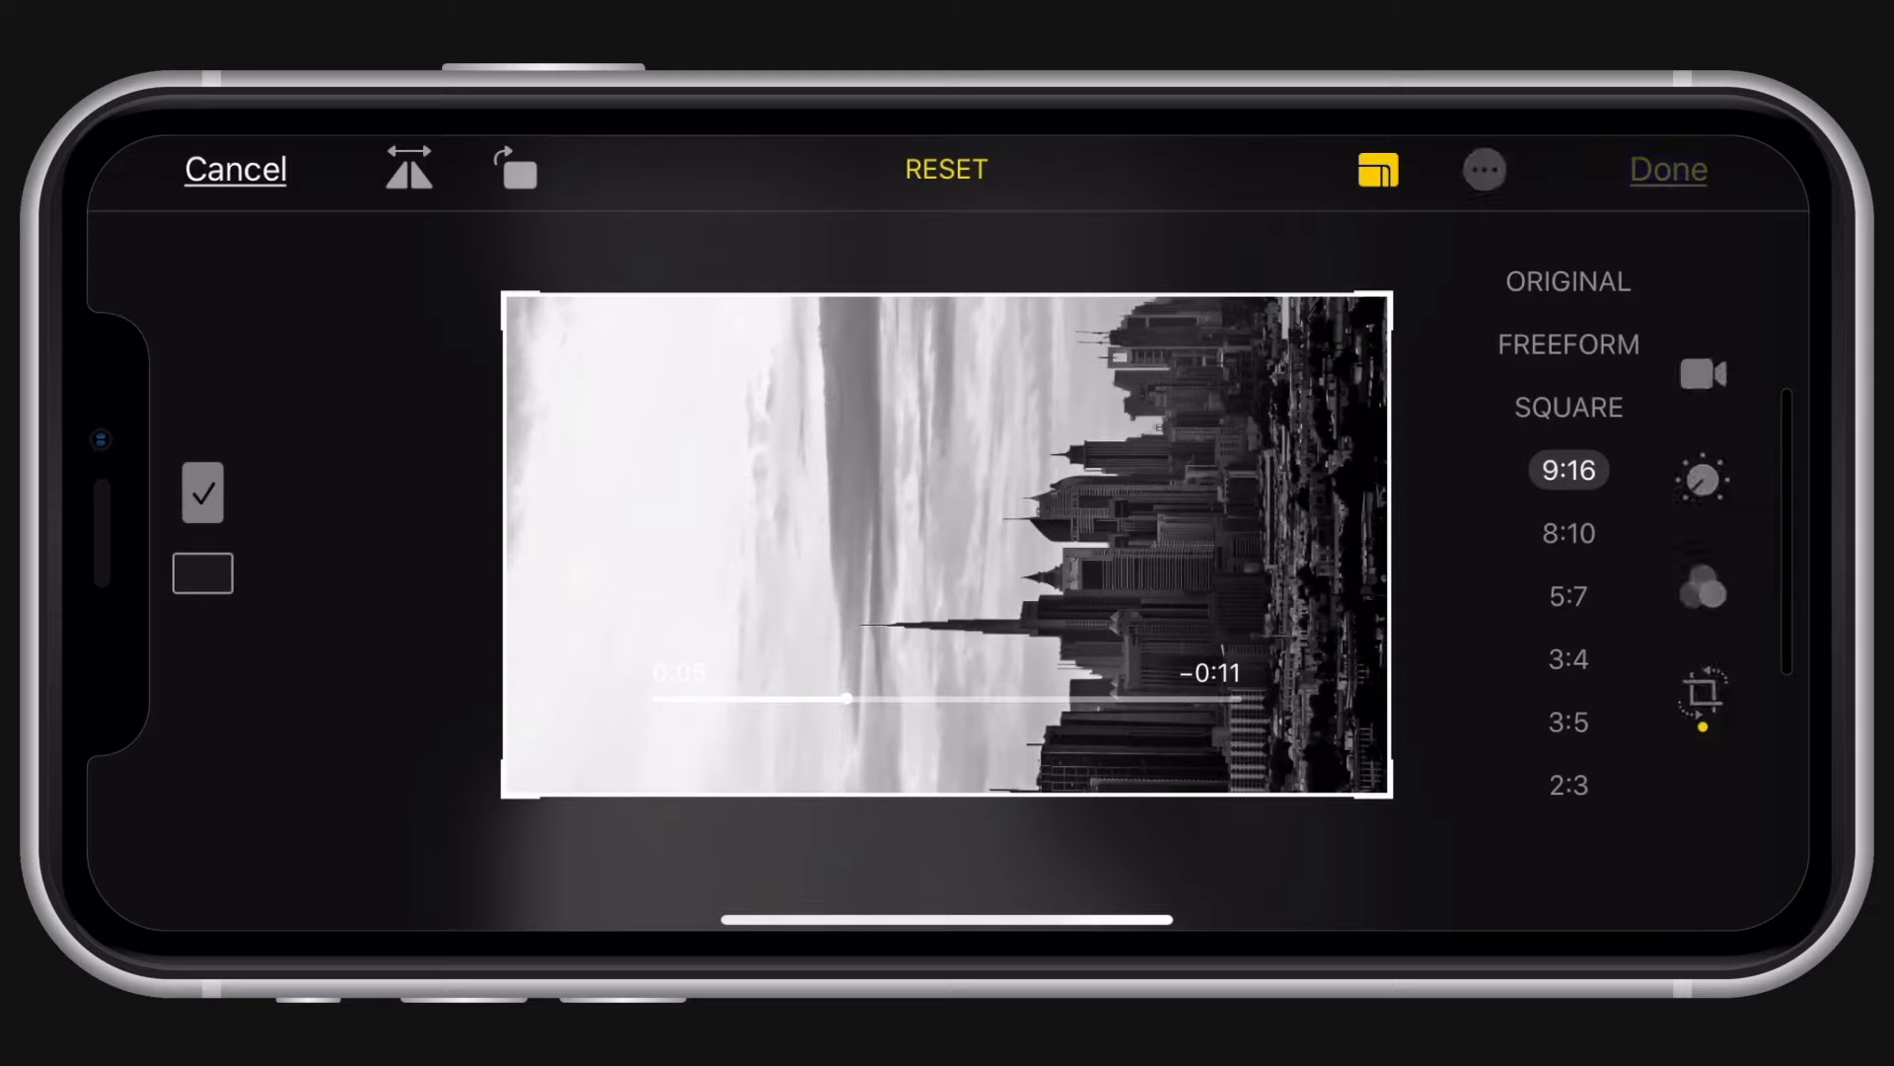
{"action": "left_click", "coordinate": [1667, 169]}
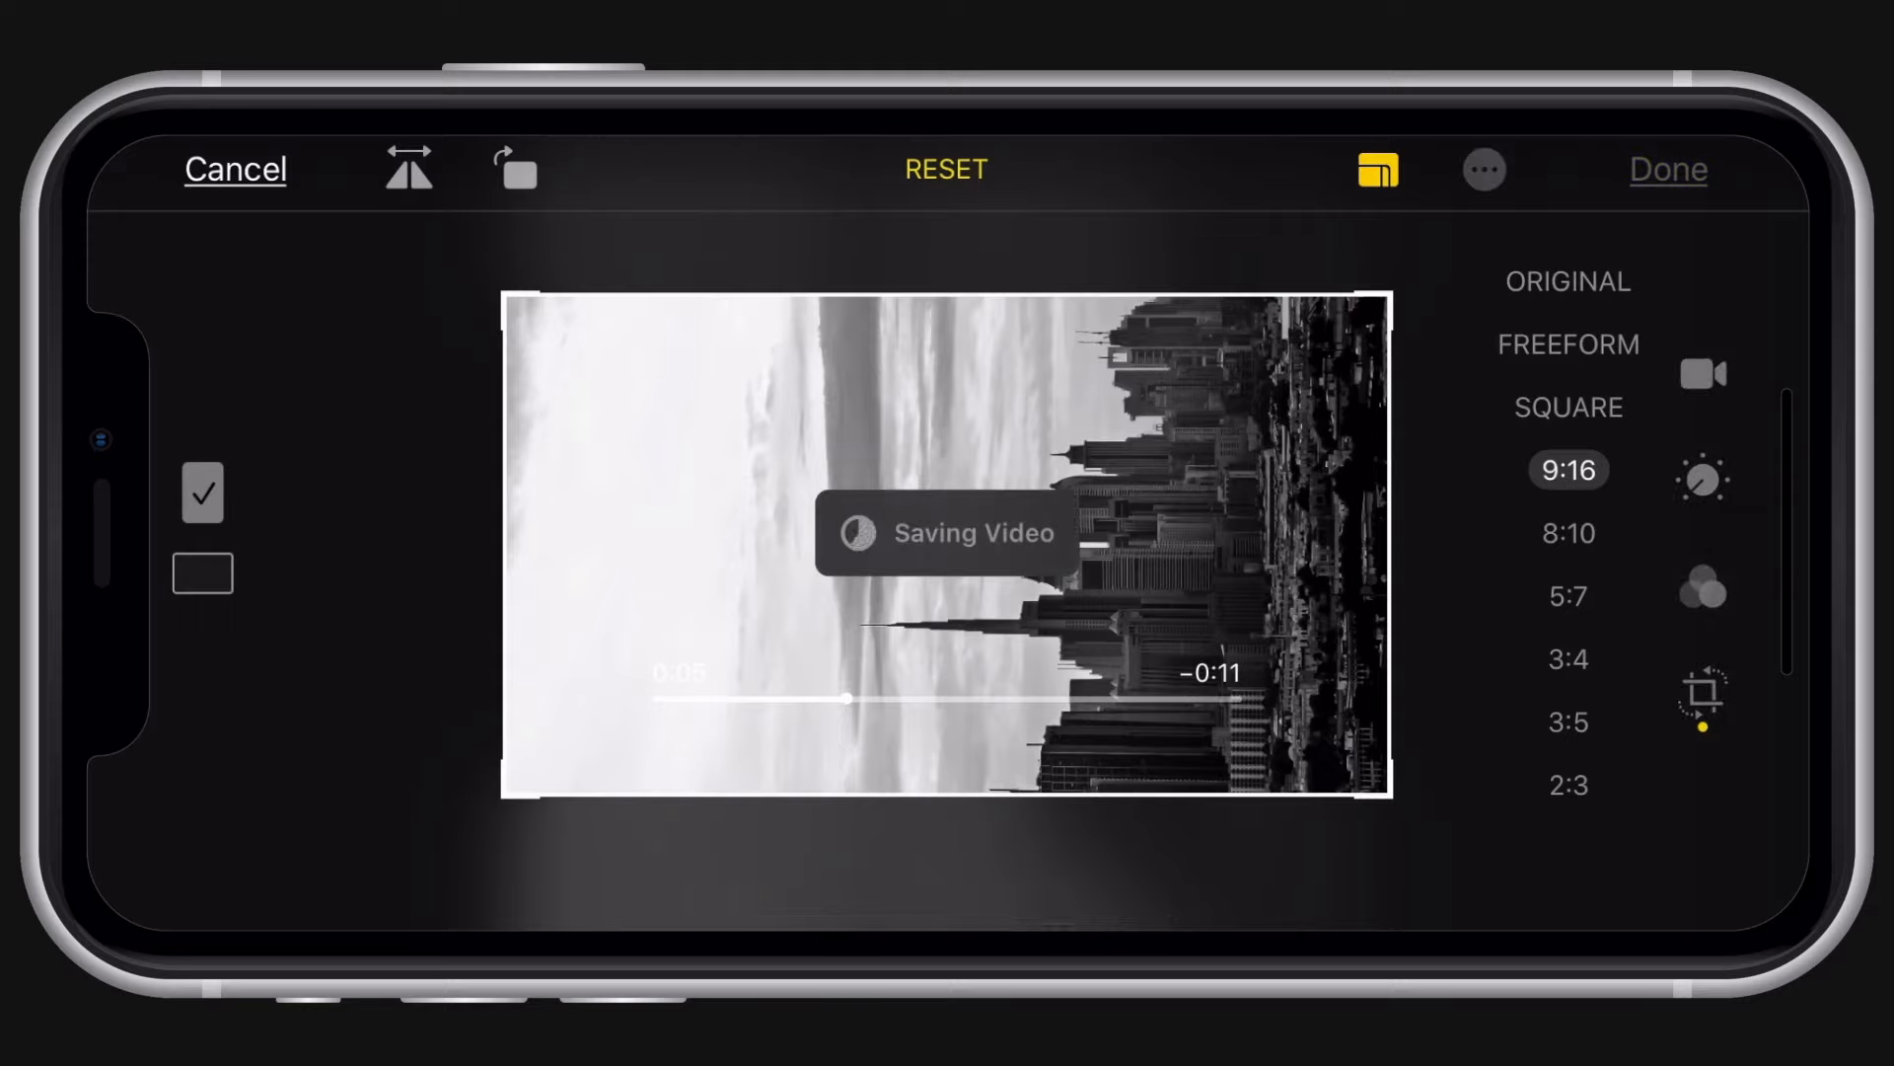
{"action": "left_click", "coordinate": [1669, 169]}
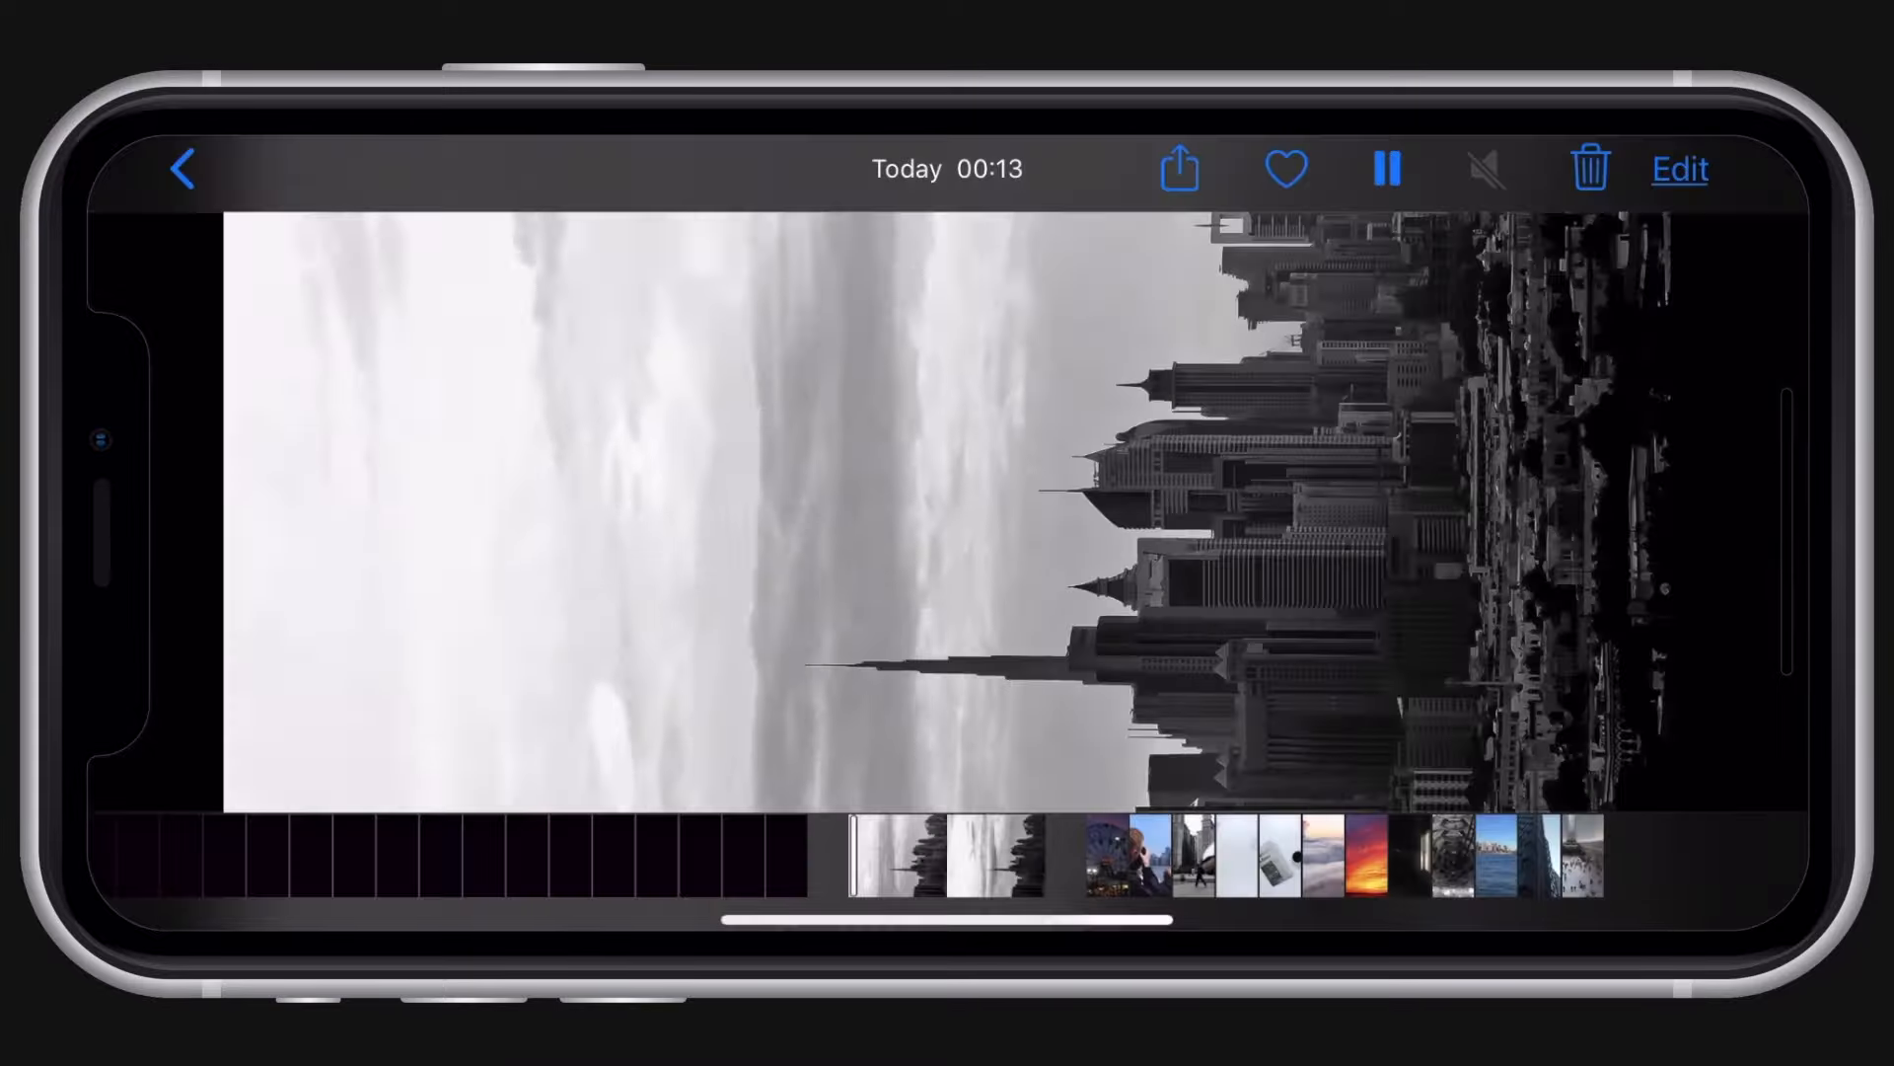
Build a movie project of the sideways black-and-white clips, ending on the Wonder Wheel
{"action": "left_click", "coordinate": [1677, 167]}
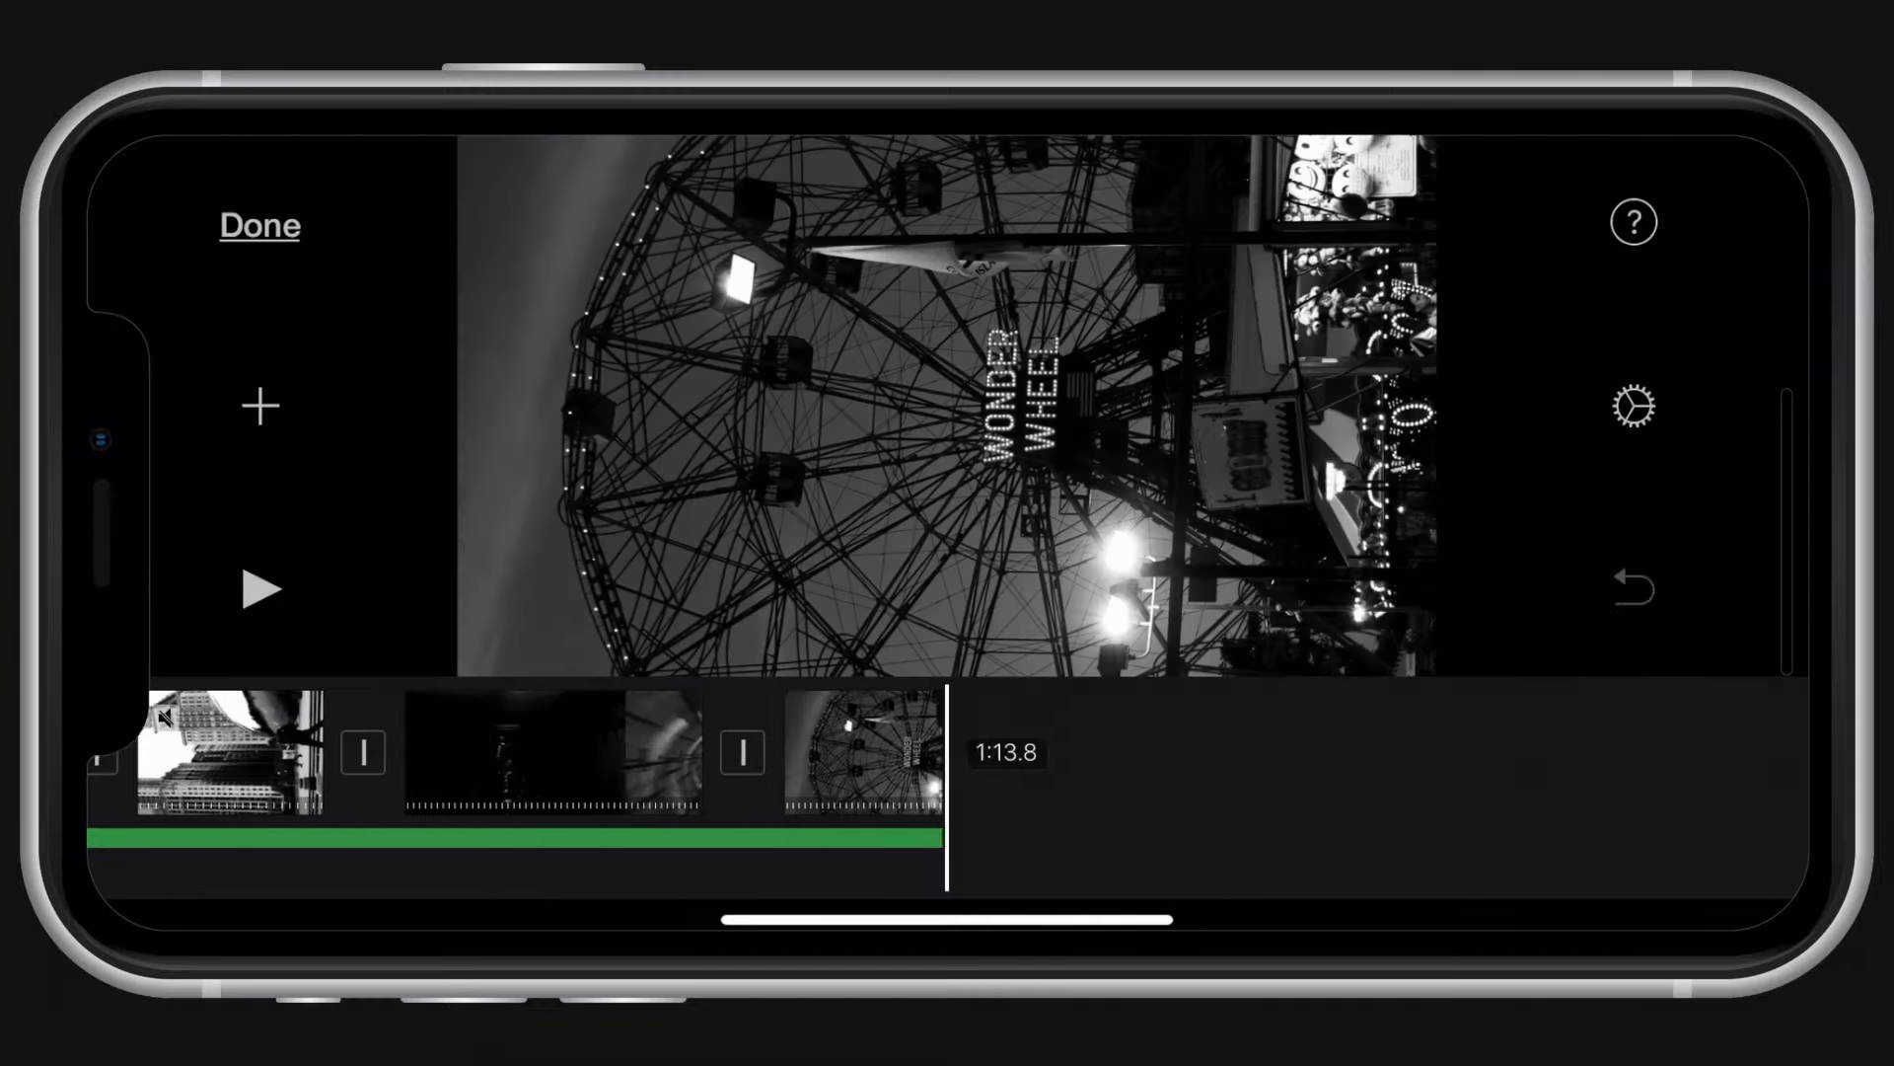
Save My Movie 10 as a video to Photos and dismiss the export alert
{"action": "left_click", "coordinate": [258, 226]}
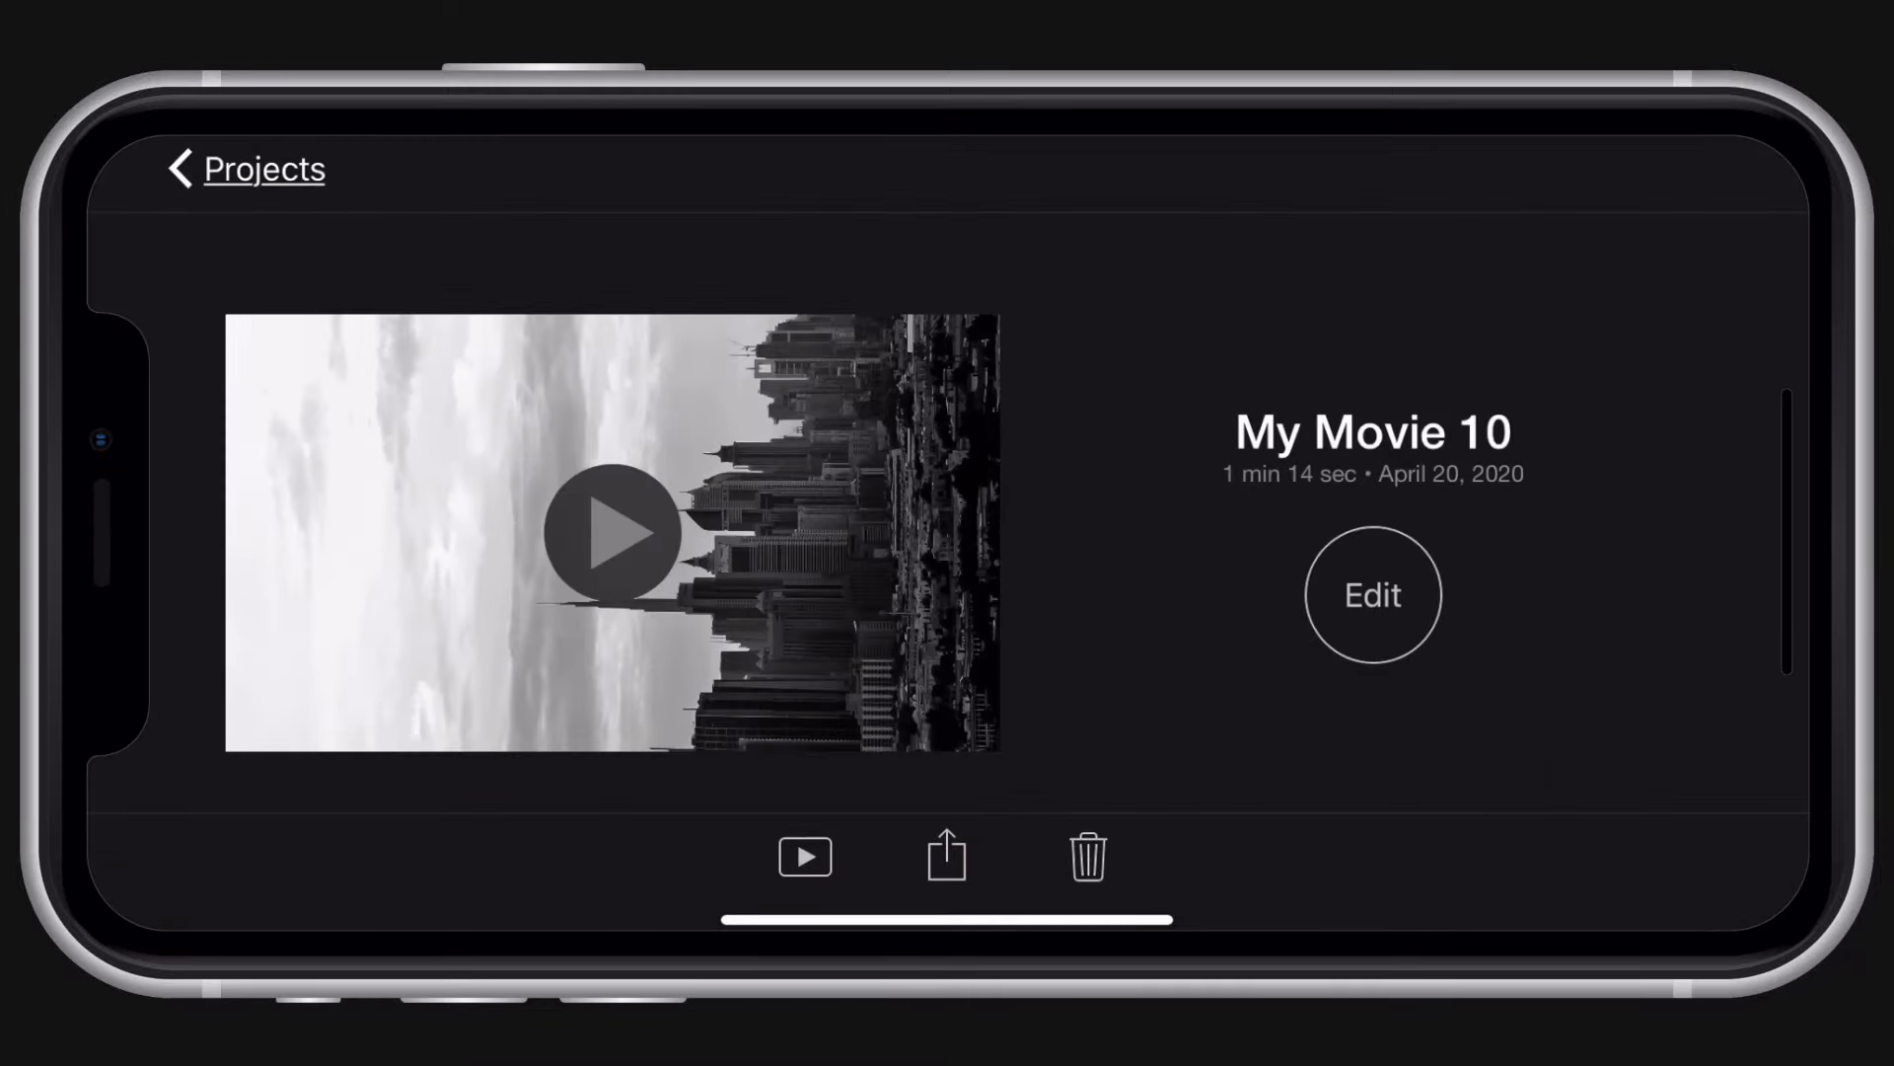
{"action": "left_click", "coordinate": [946, 857]}
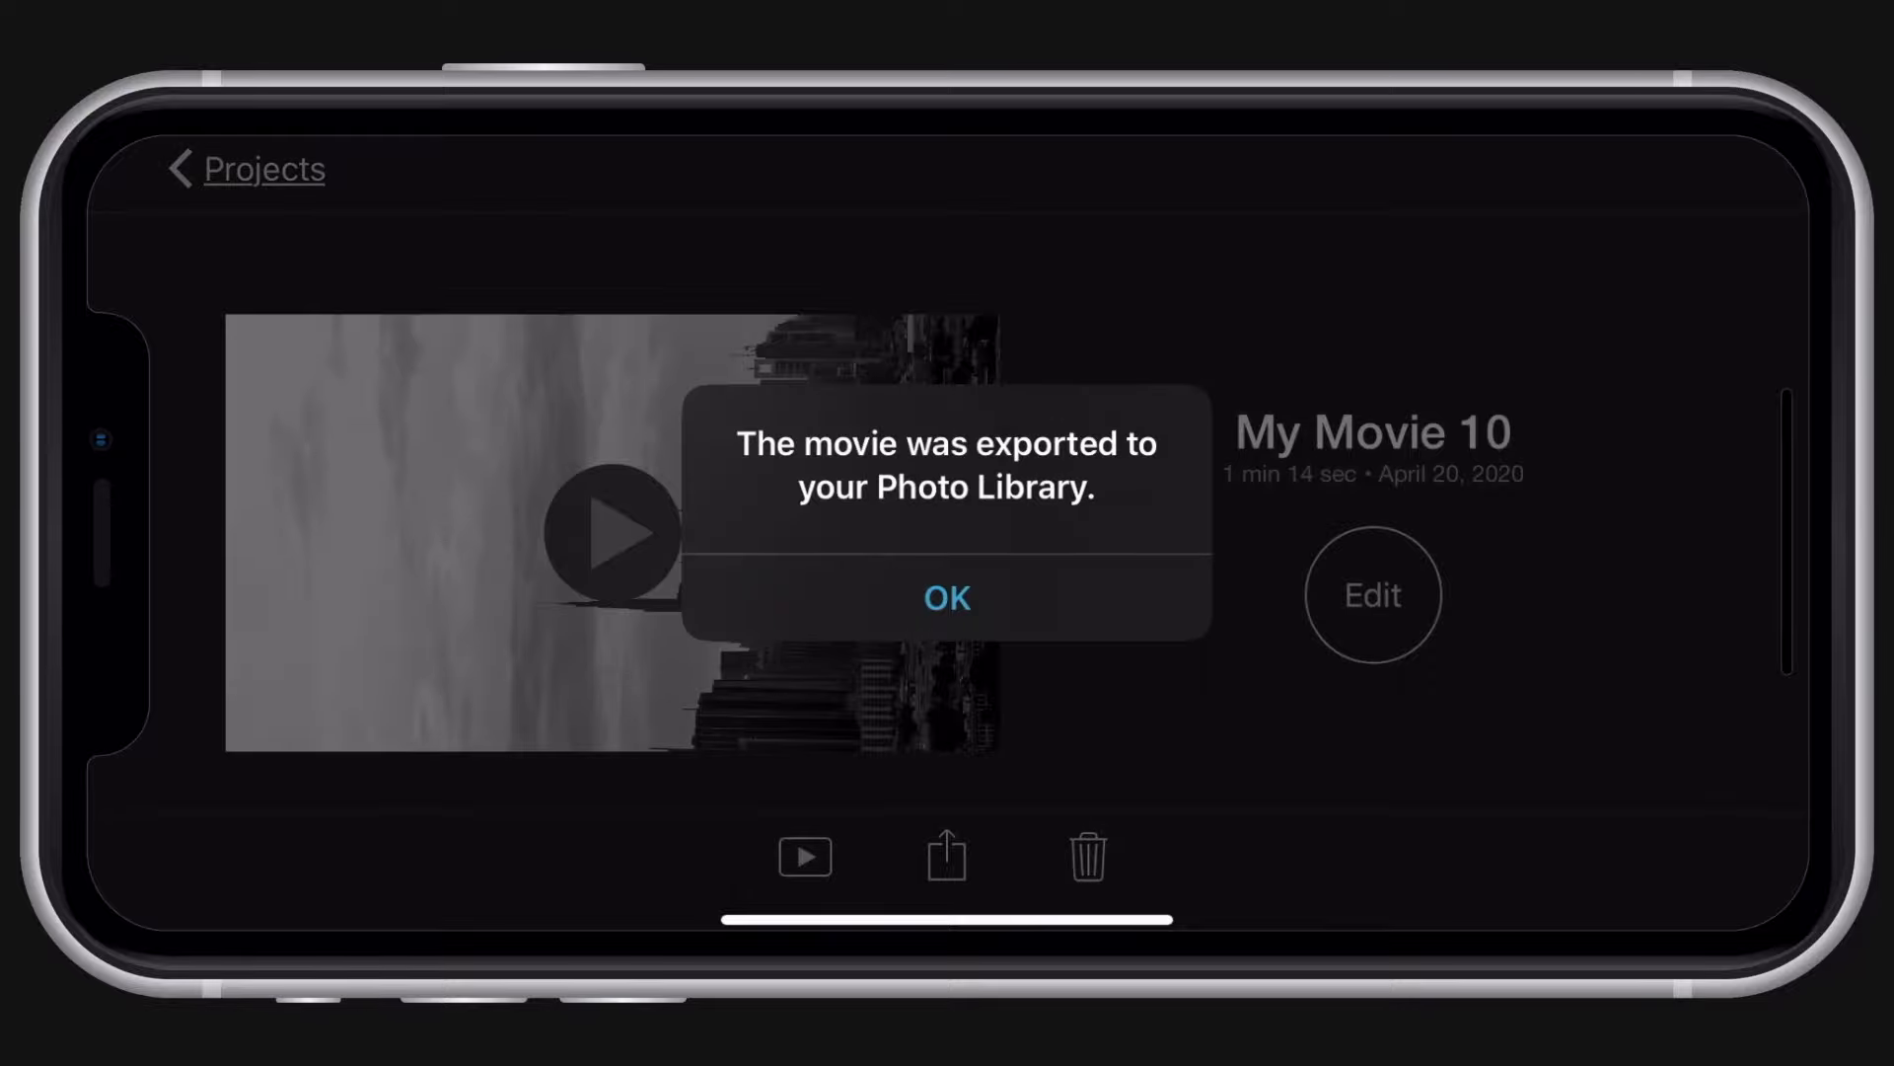
{"action": "left_click", "coordinate": [946, 599]}
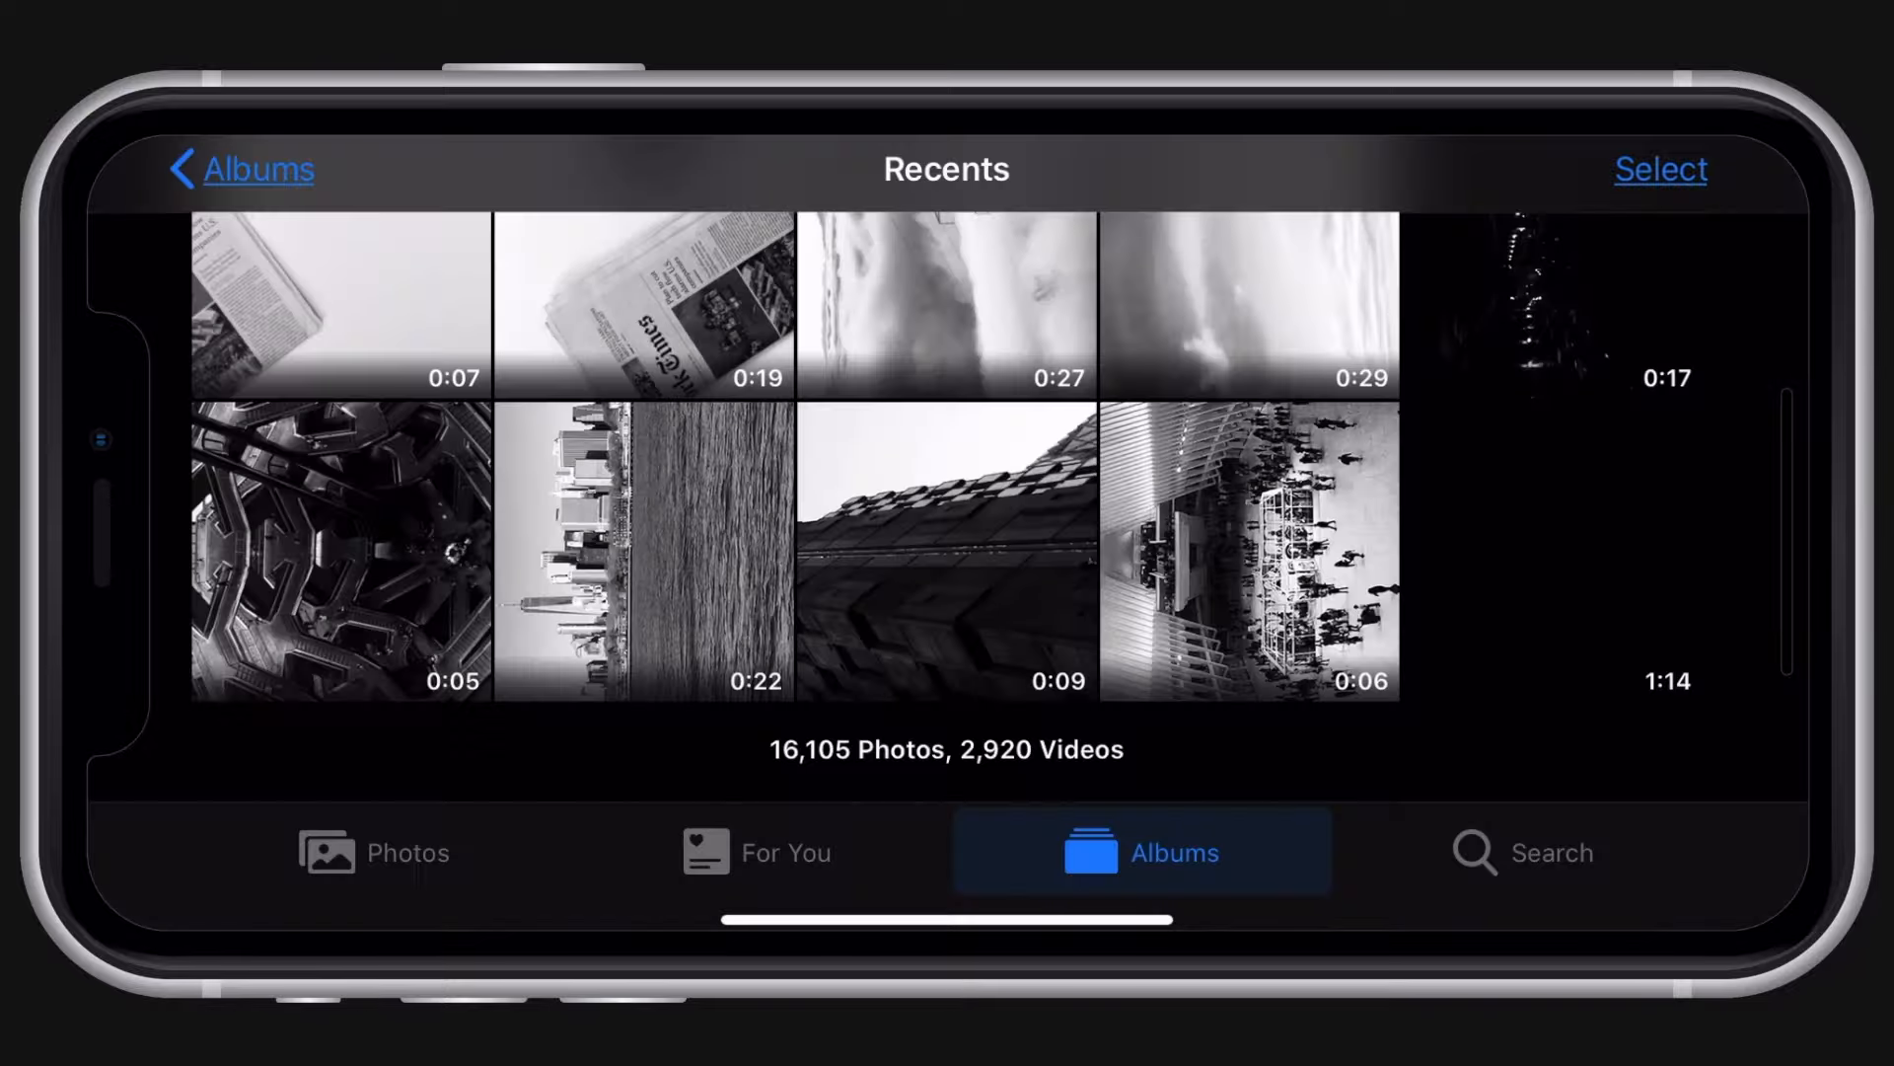
Rotate the exported 1:14 movie back to upright portrait in Photos and save
{"action": "left_click", "coordinate": [646, 555]}
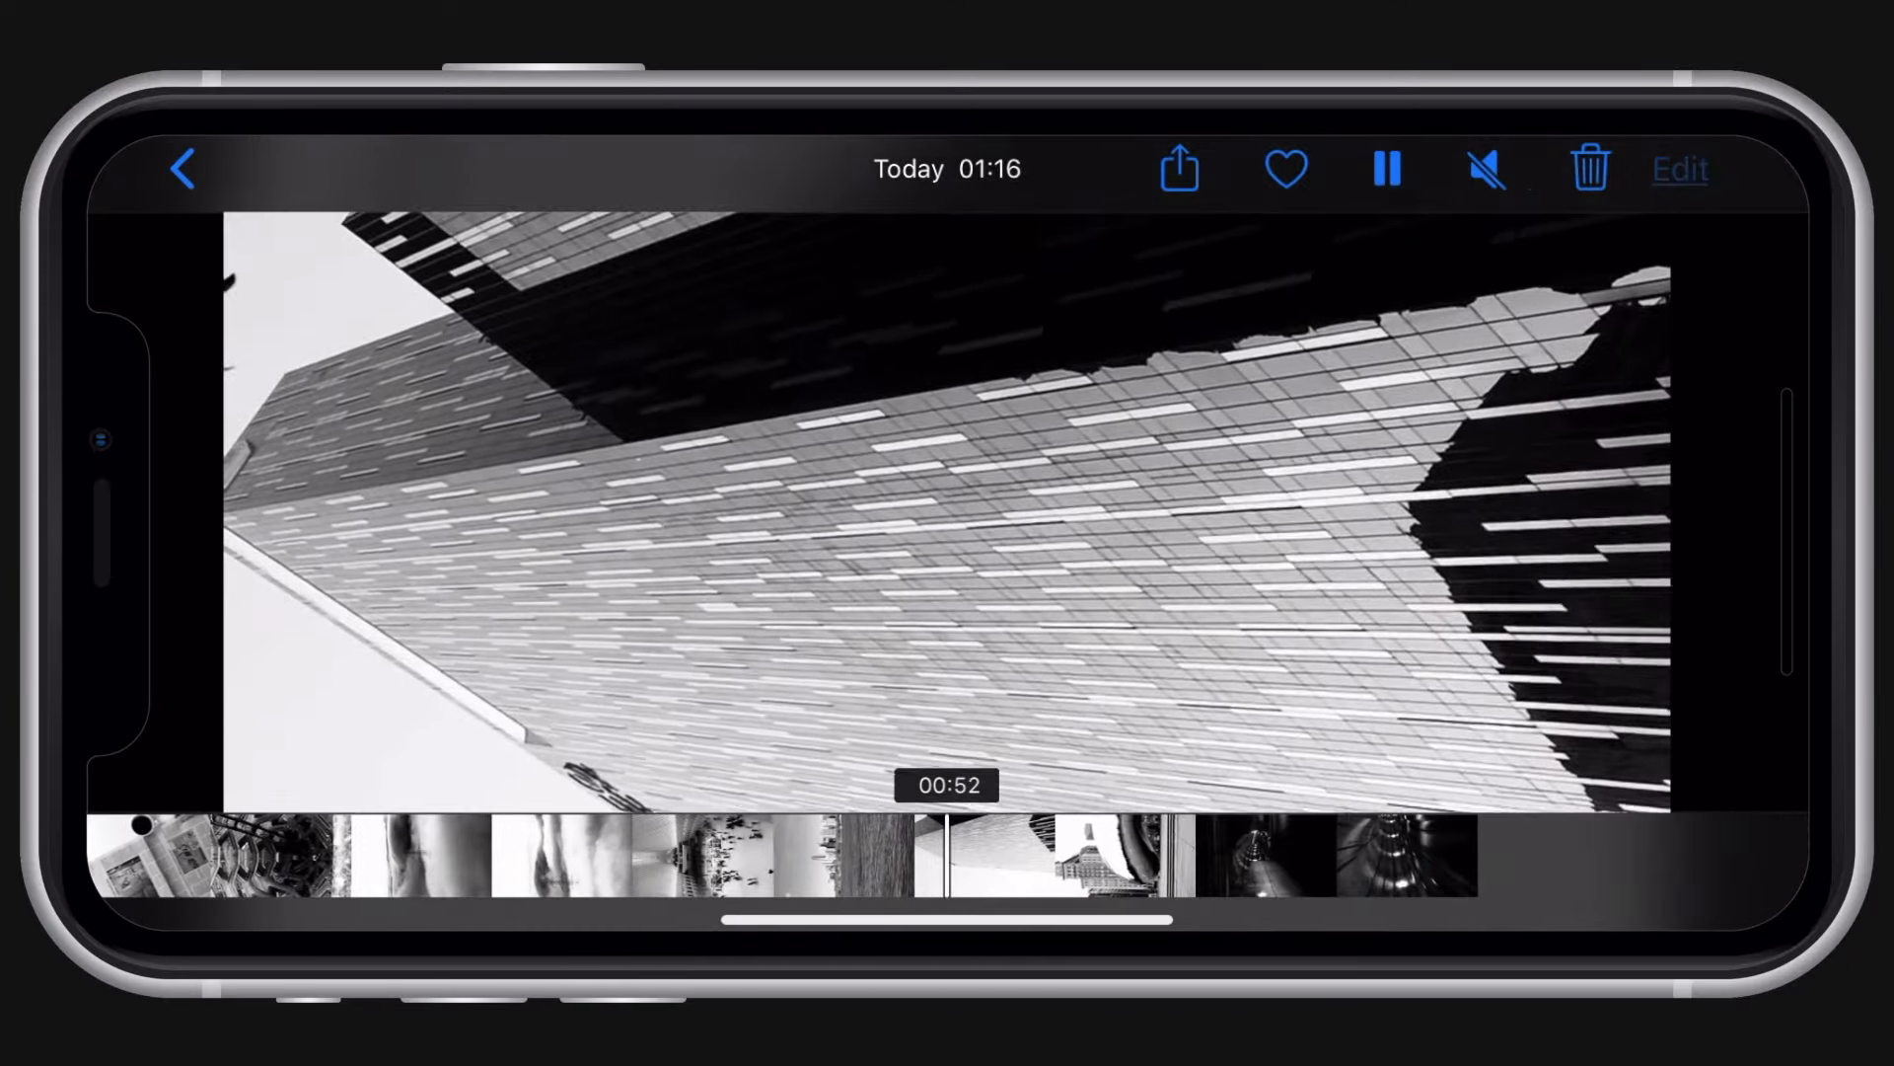
{"action": "left_click", "coordinate": [1677, 167]}
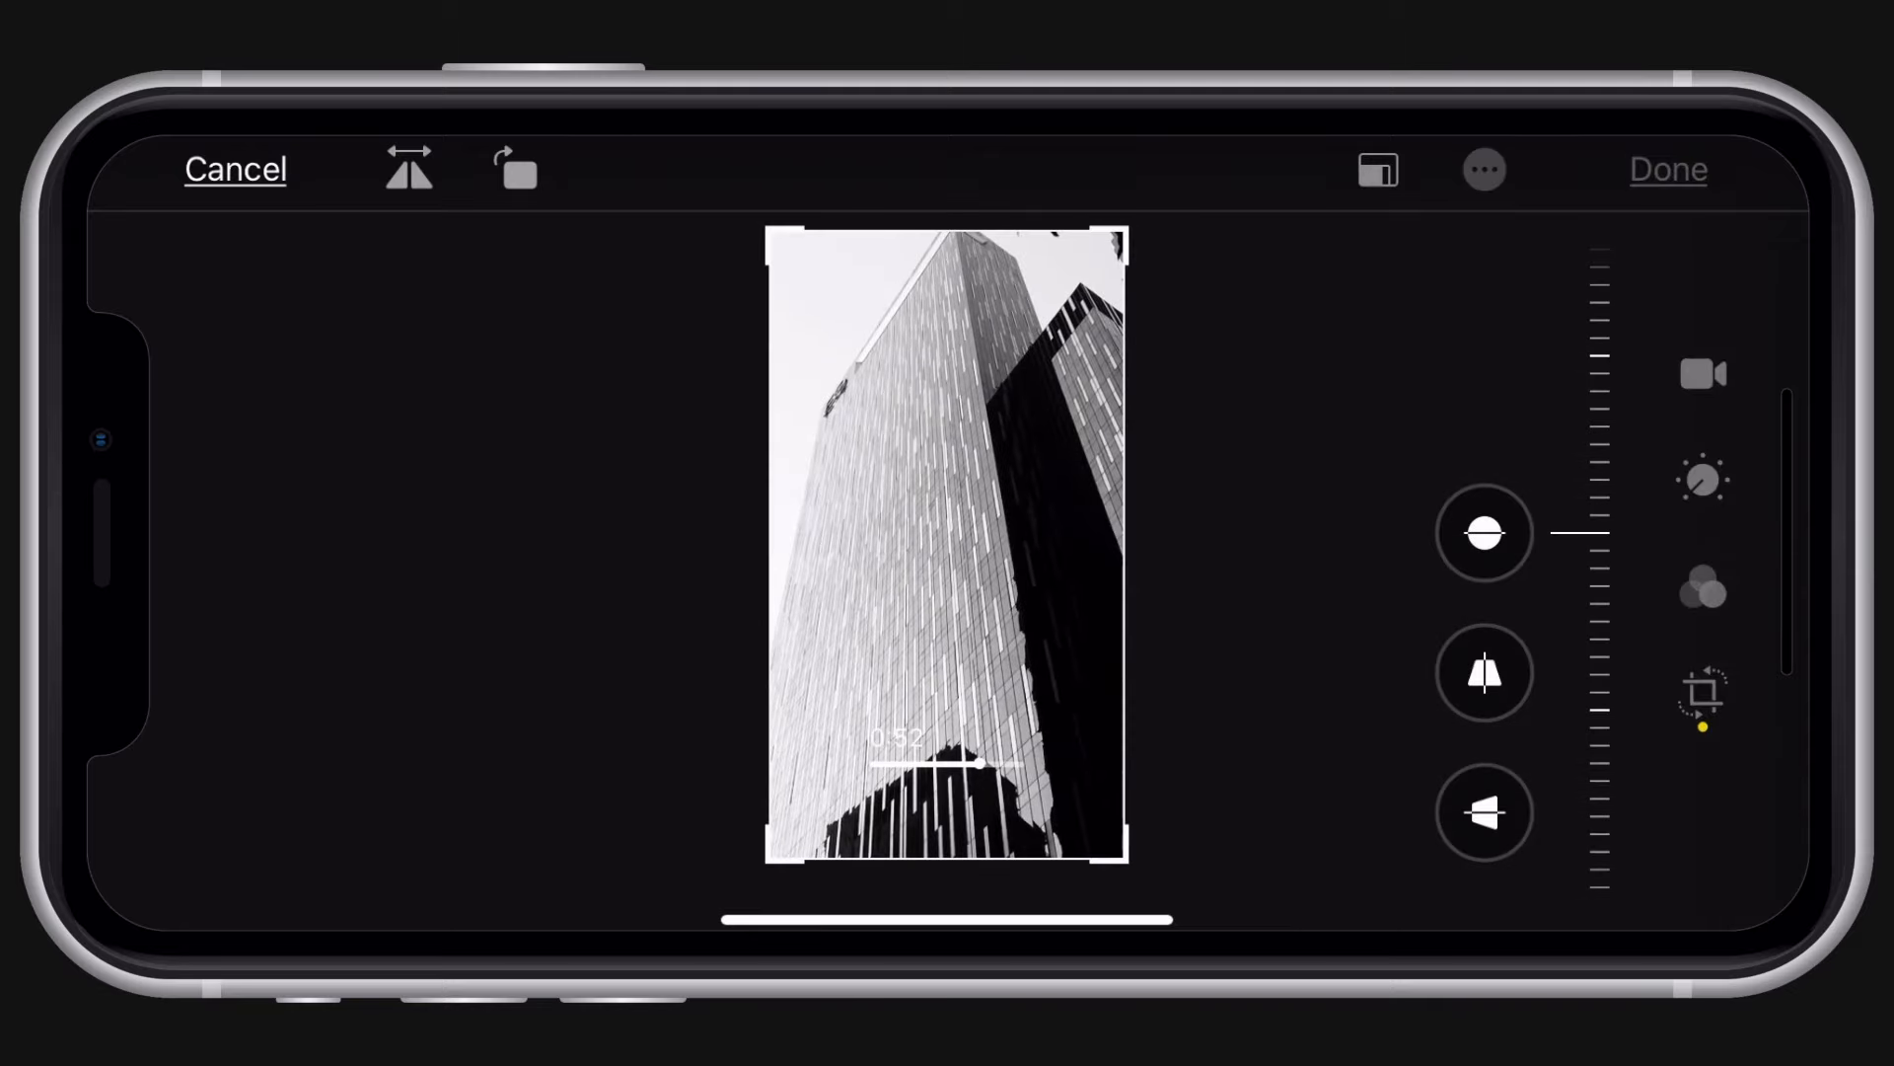
{"action": "left_click", "coordinate": [1667, 169]}
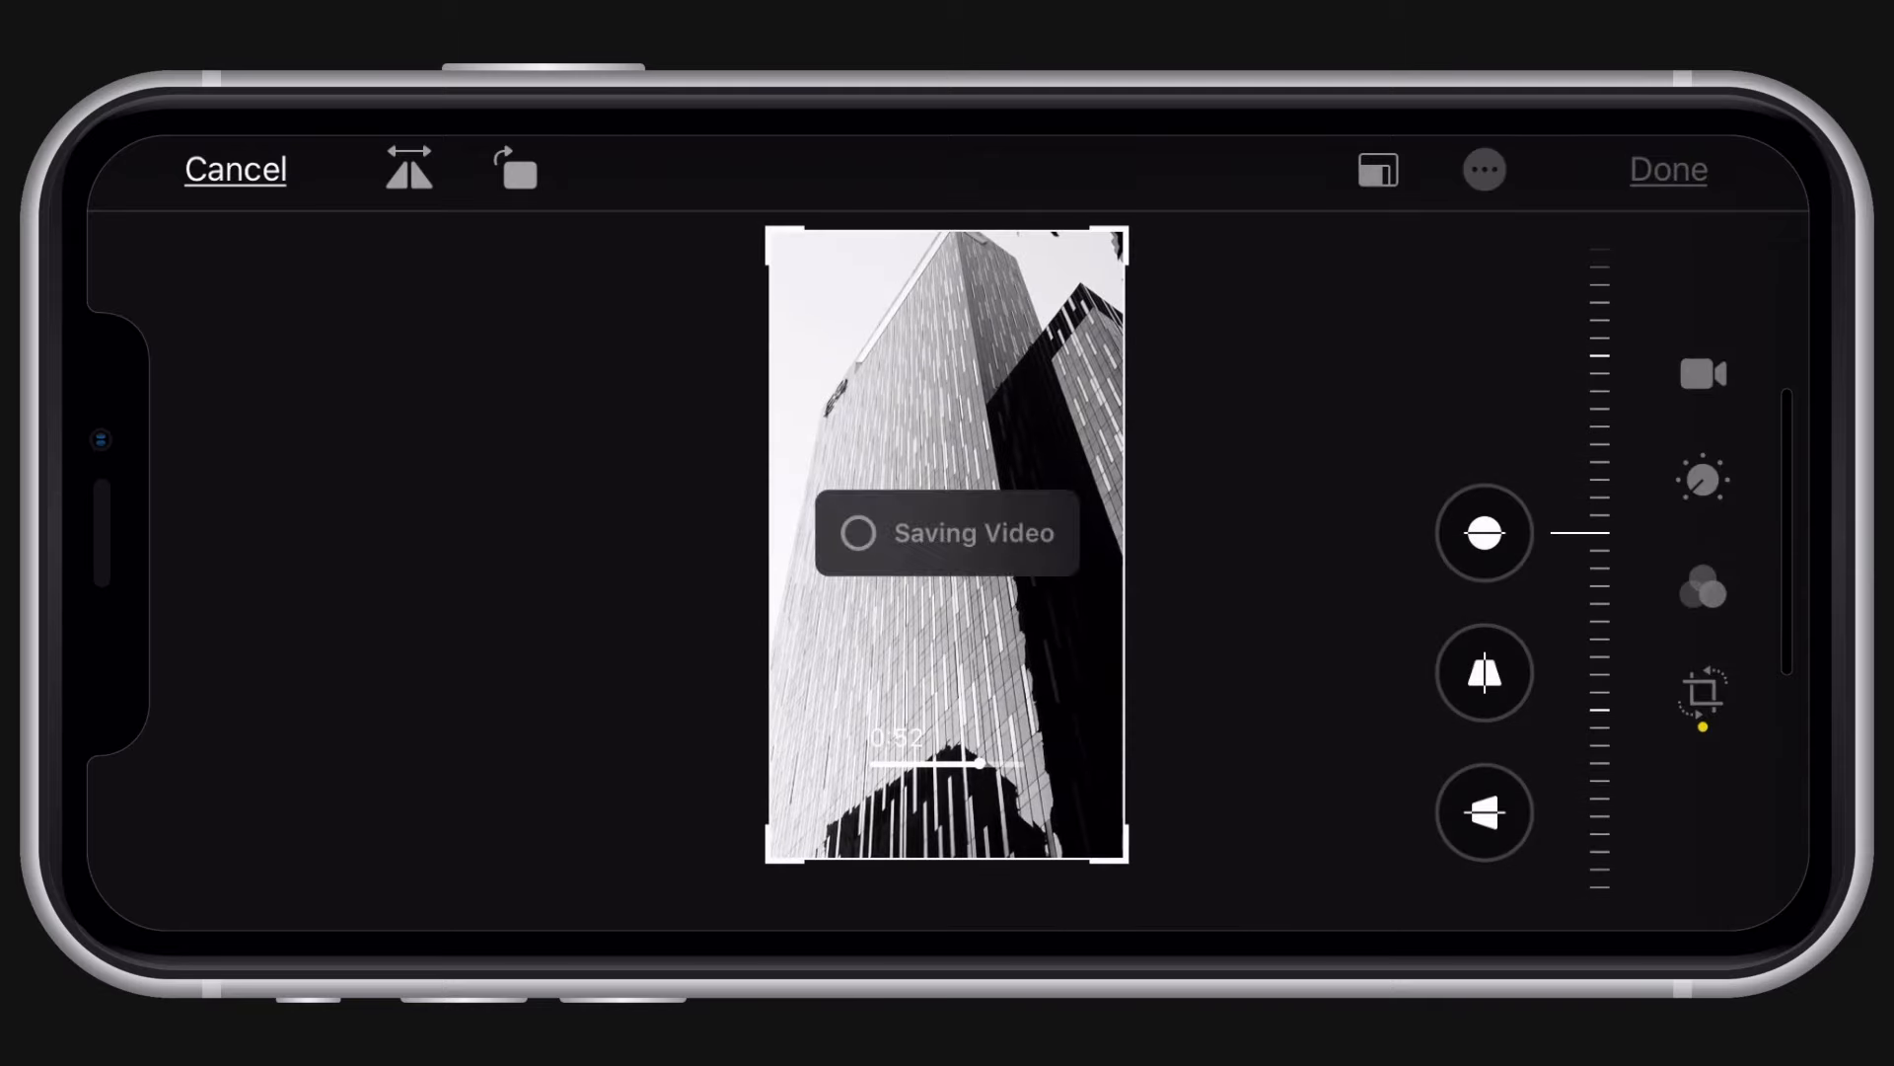